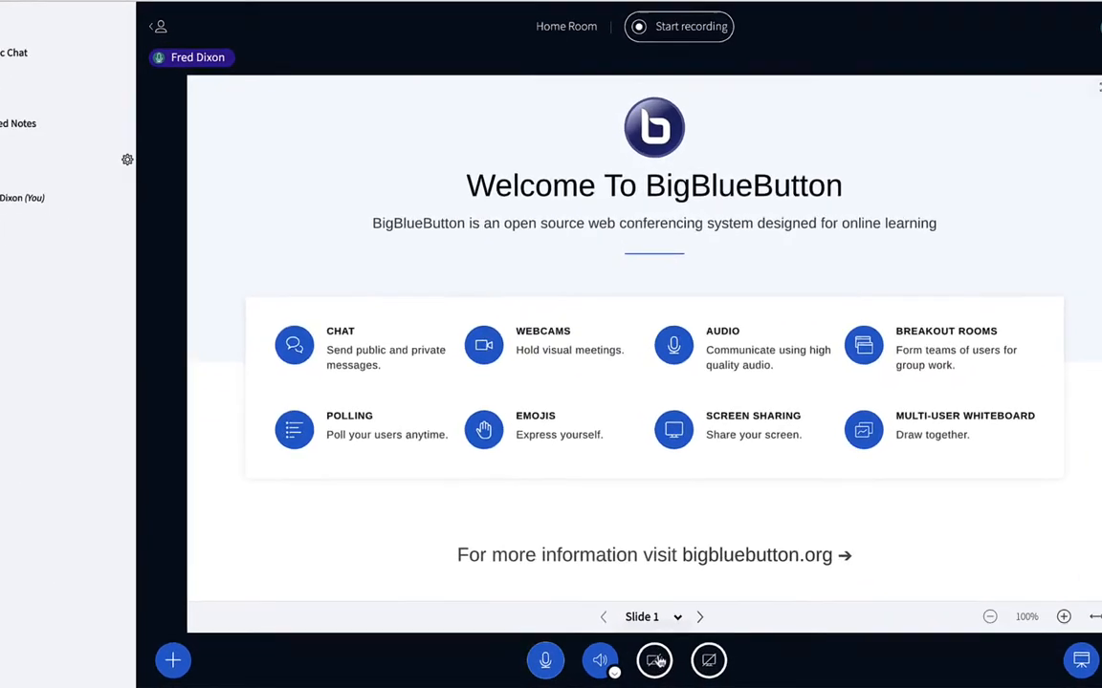
# Share the webcam with the blur virtual background after trying the office and dark backgrounds.
pyautogui.click(654, 660)
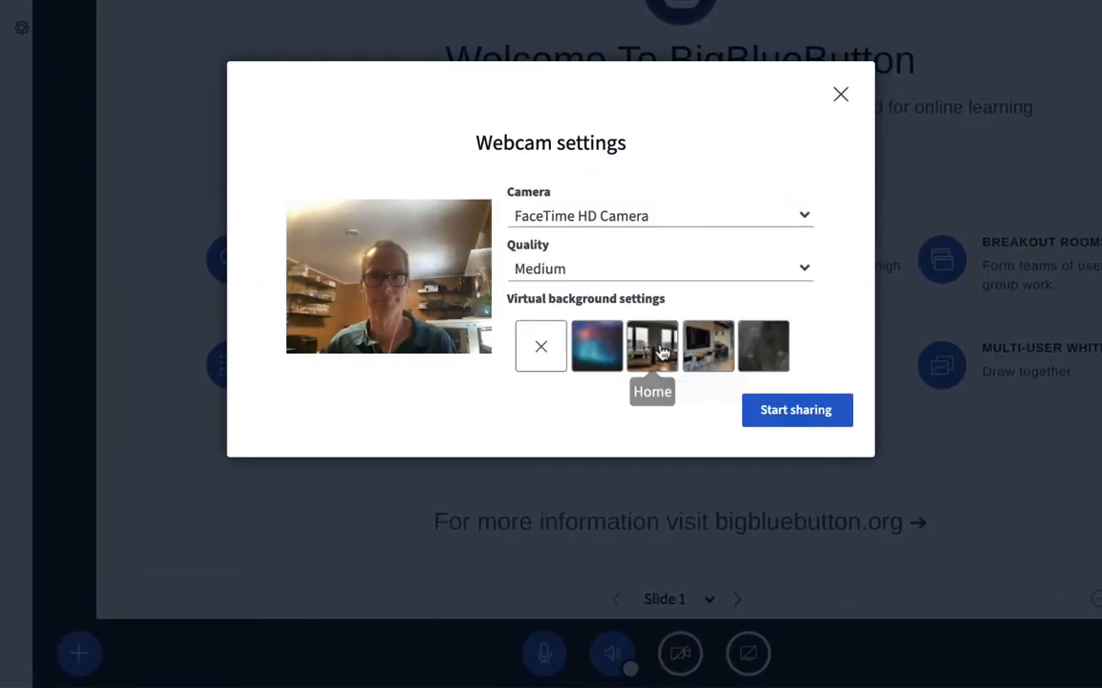
pyautogui.click(708, 346)
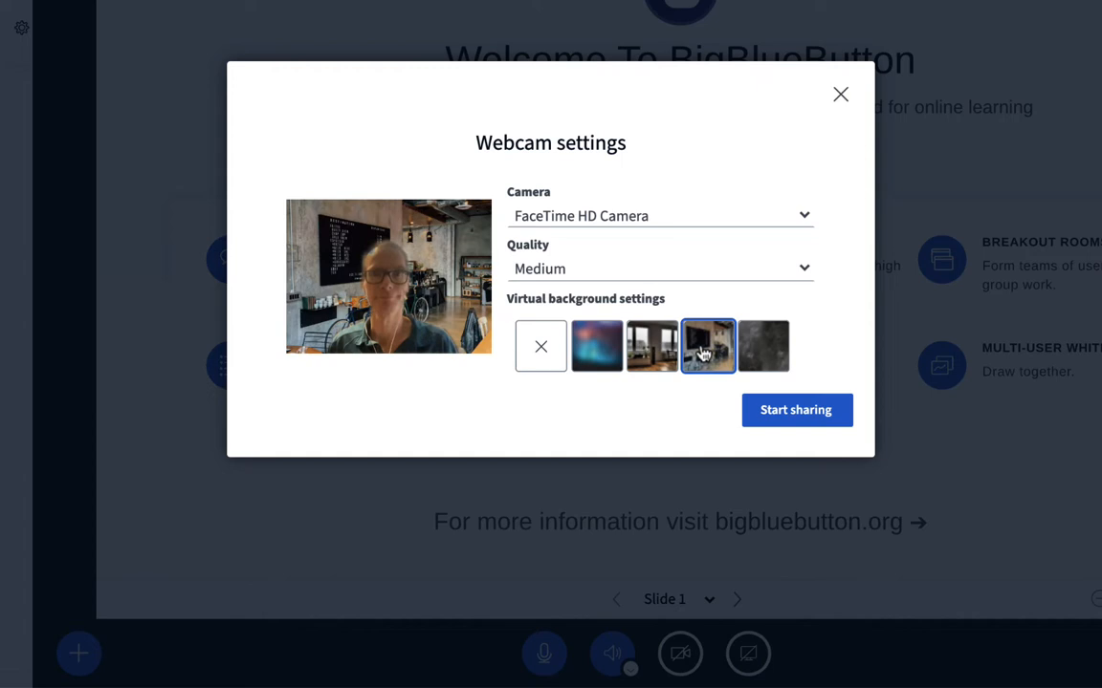
pyautogui.click(763, 346)
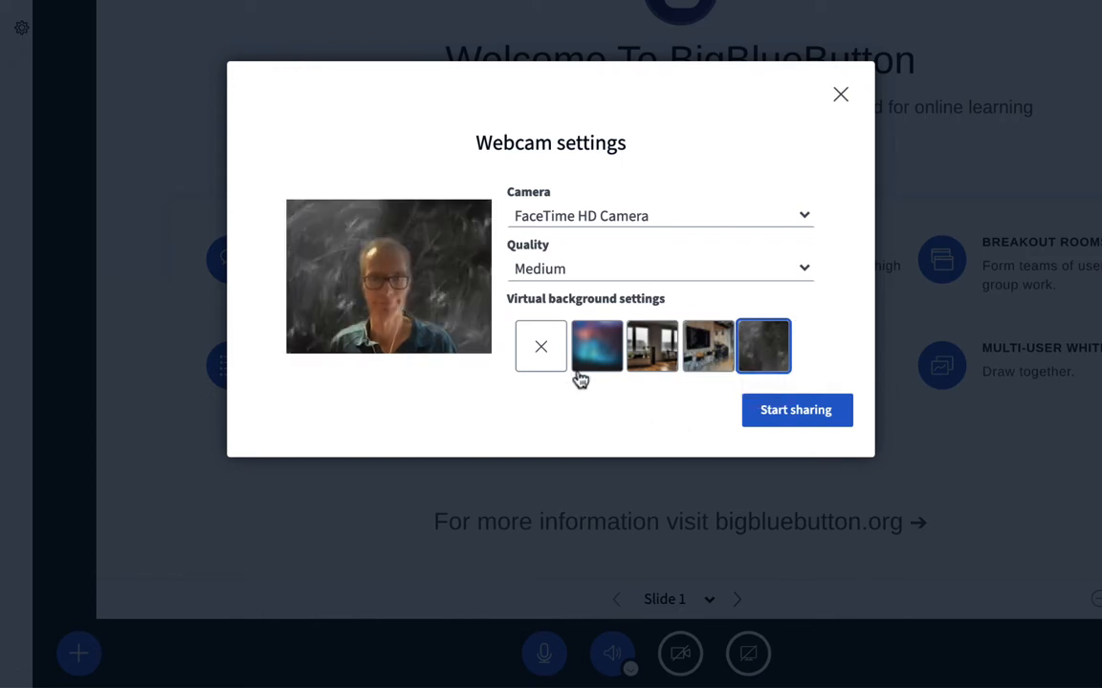
pyautogui.click(597, 344)
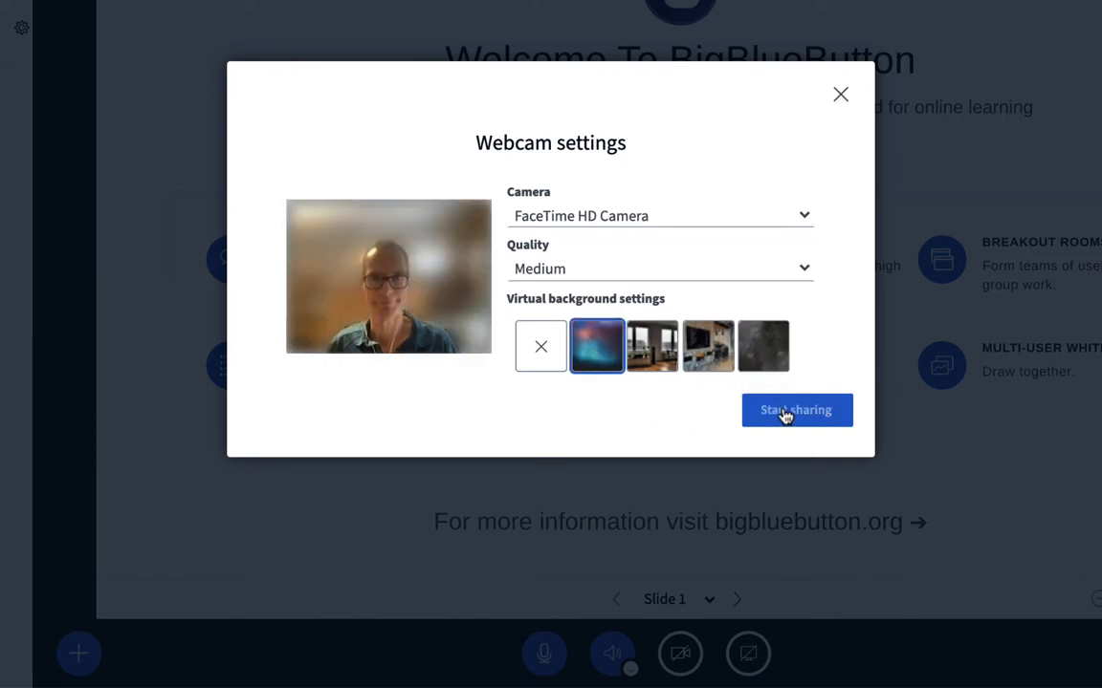
pyautogui.click(796, 409)
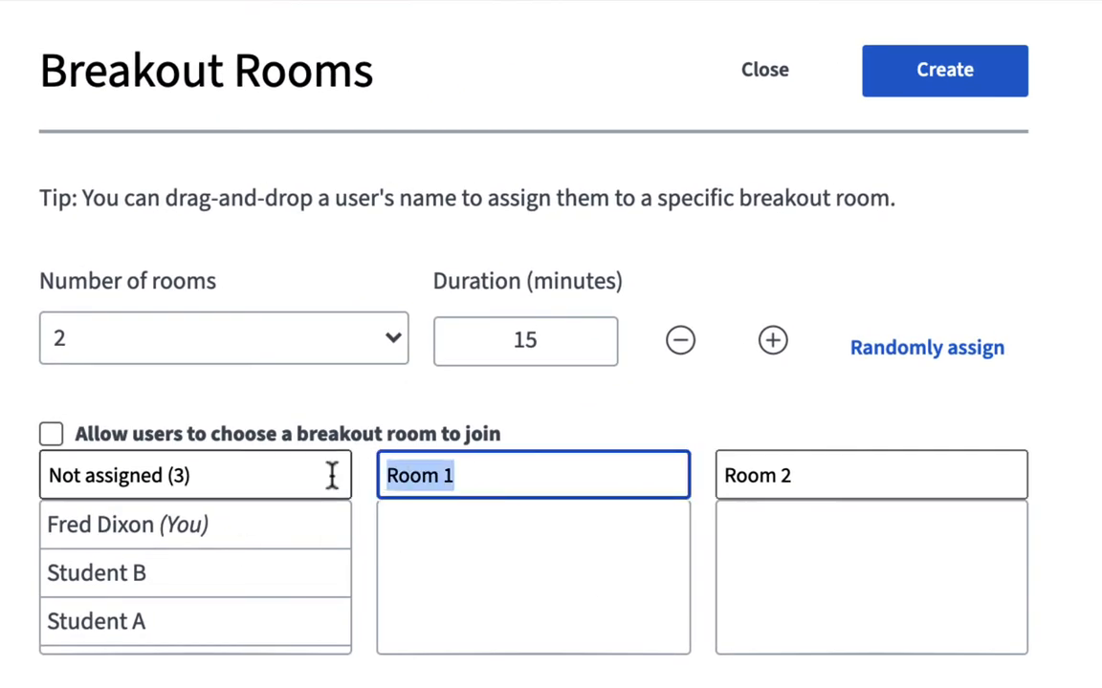
# Name the first breakout room 'Red Team' and create the two 15-minute rooms.
pyautogui.write('Red Team')
pyautogui.click(872, 475)
pyautogui.write('Blue T')
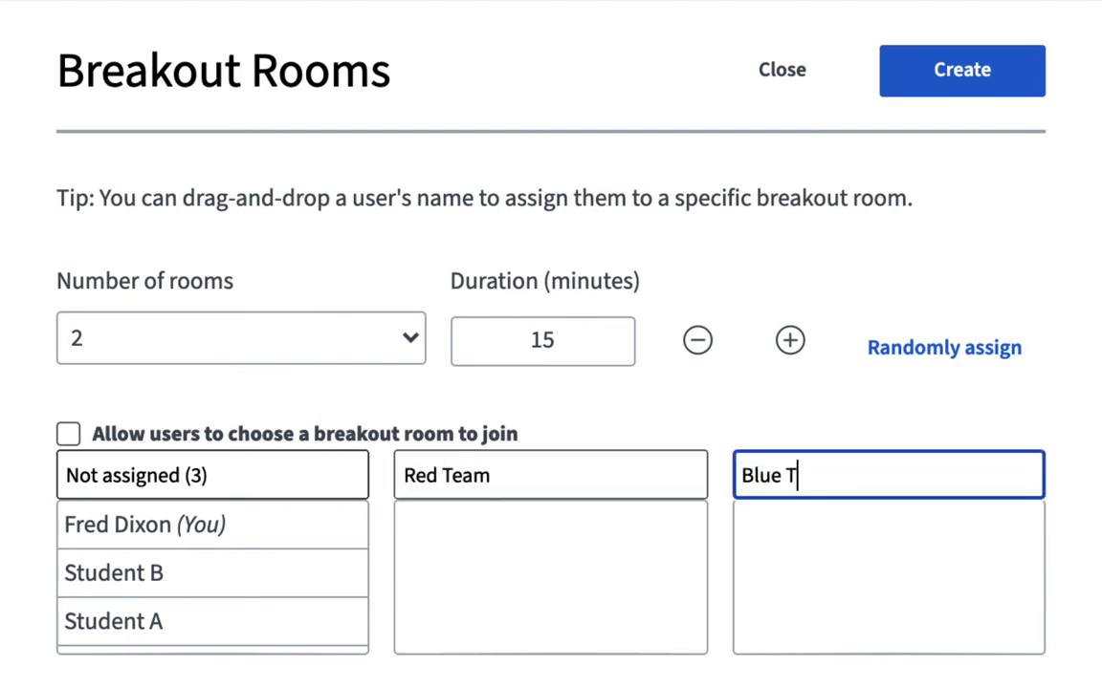
pyautogui.click(781, 69)
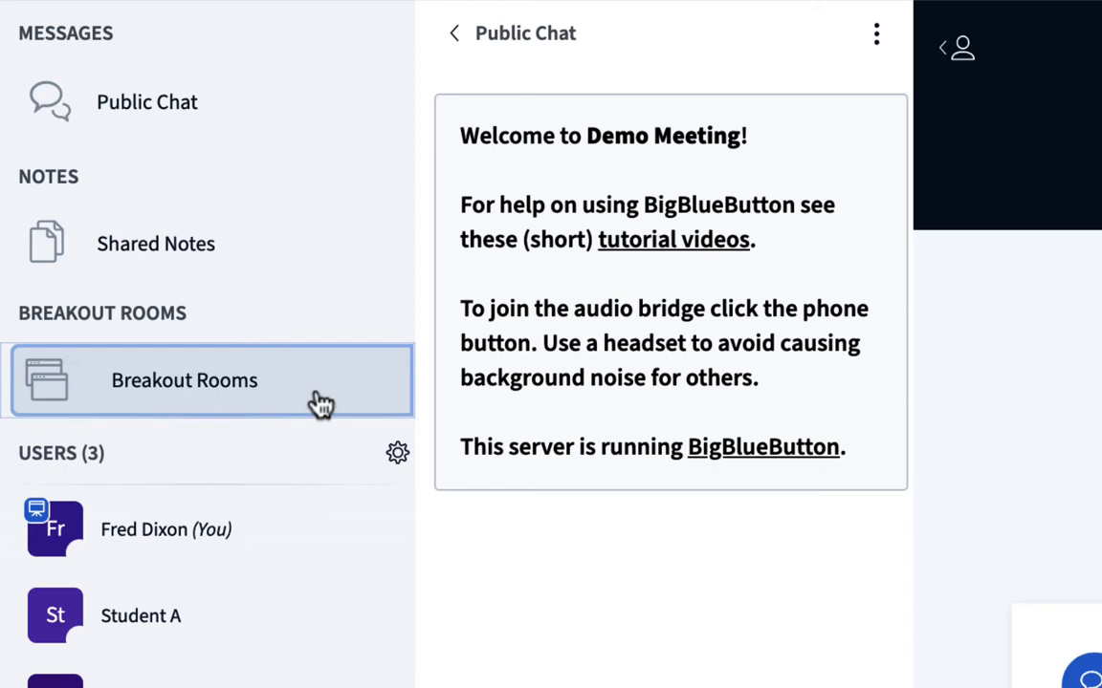
# Review the running breakout room controls, then bring up the meeting actions menu.
pyautogui.click(210, 378)
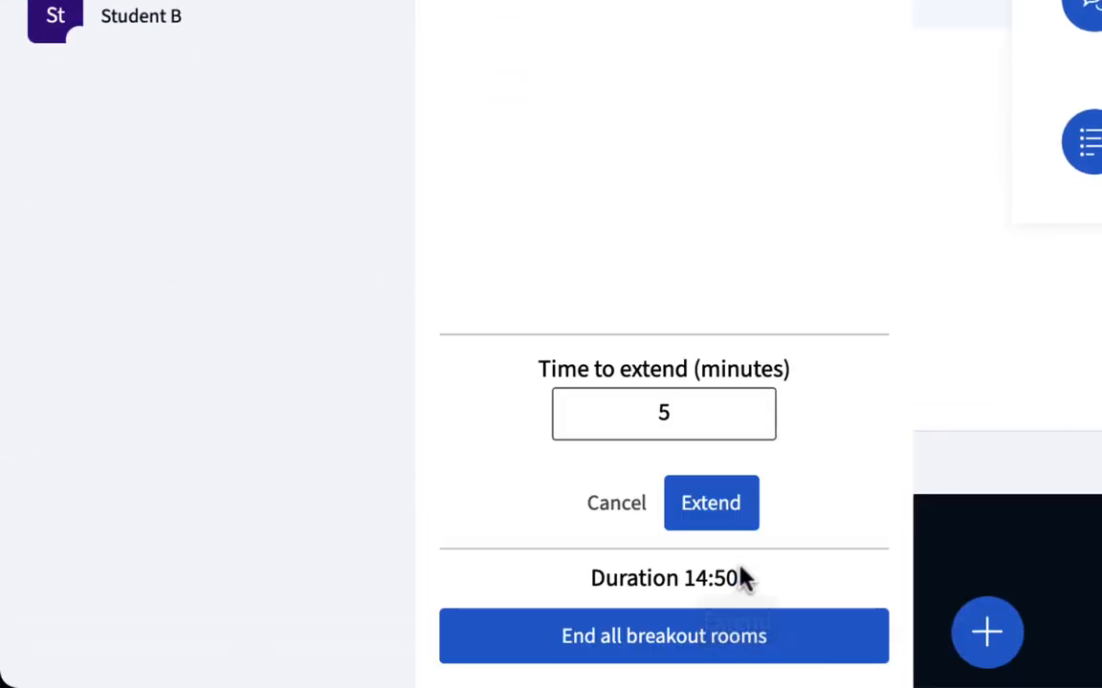
pyautogui.click(711, 503)
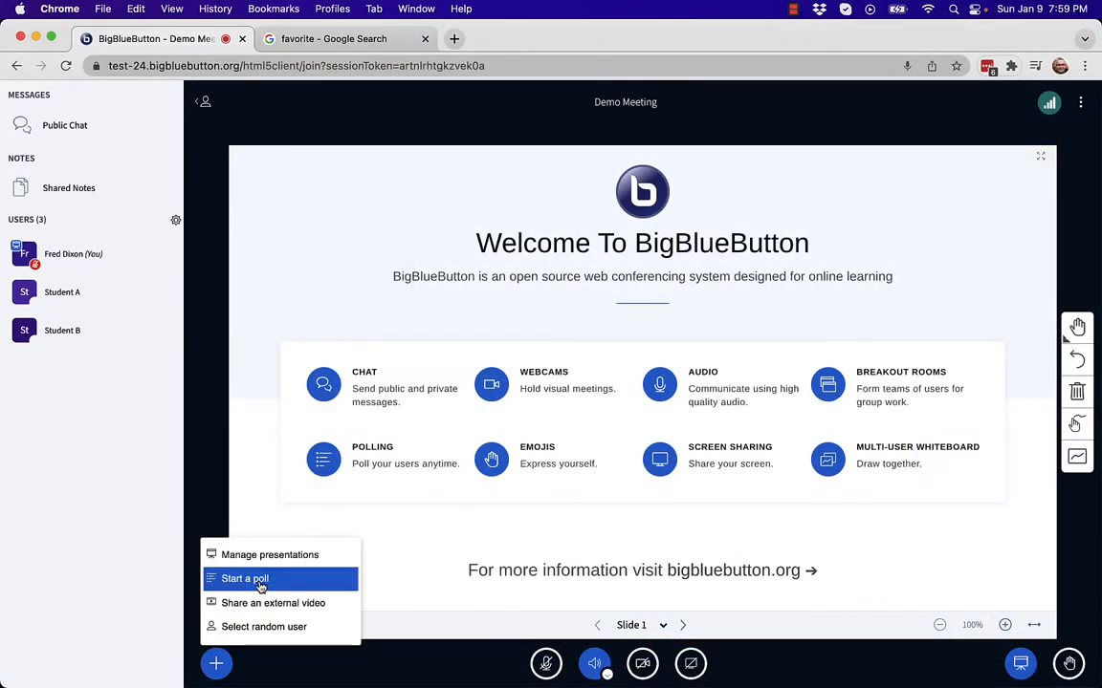
# Start a True/False poll with the Anonymous Poll option switched on.
pyautogui.click(244, 578)
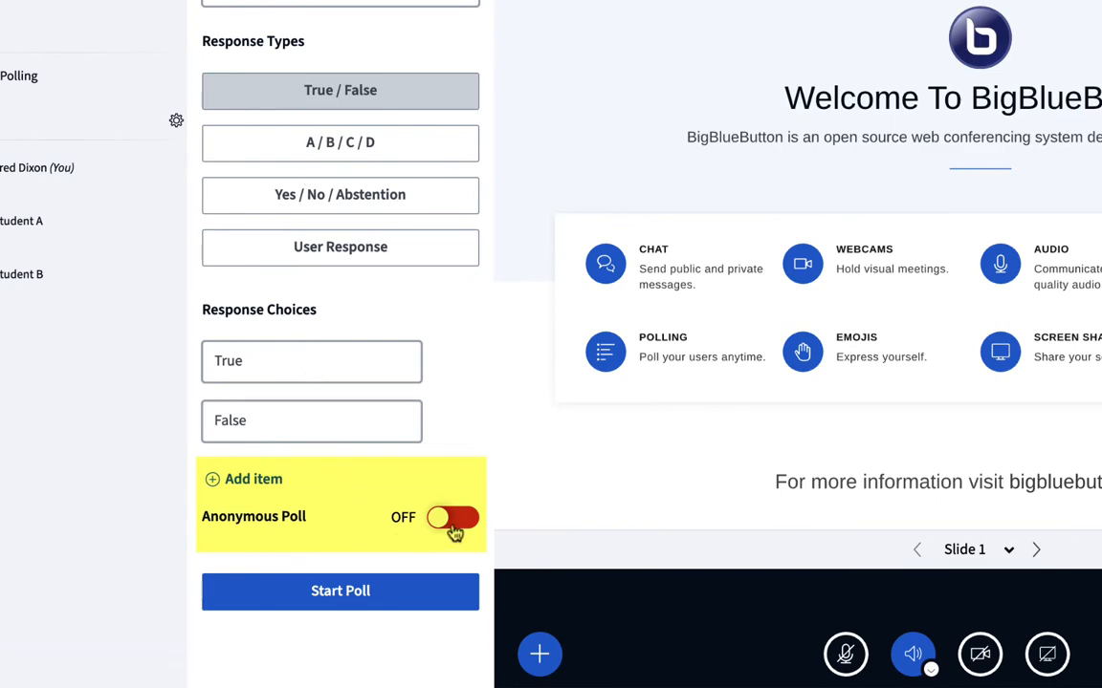
pyautogui.click(341, 591)
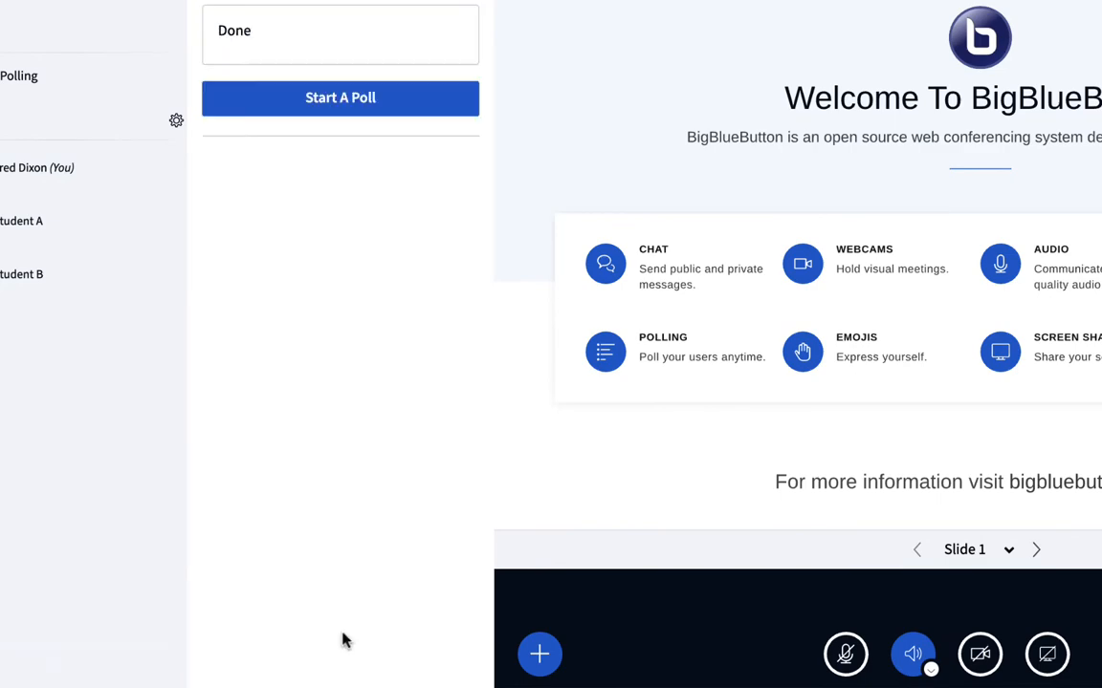
pyautogui.click(340, 97)
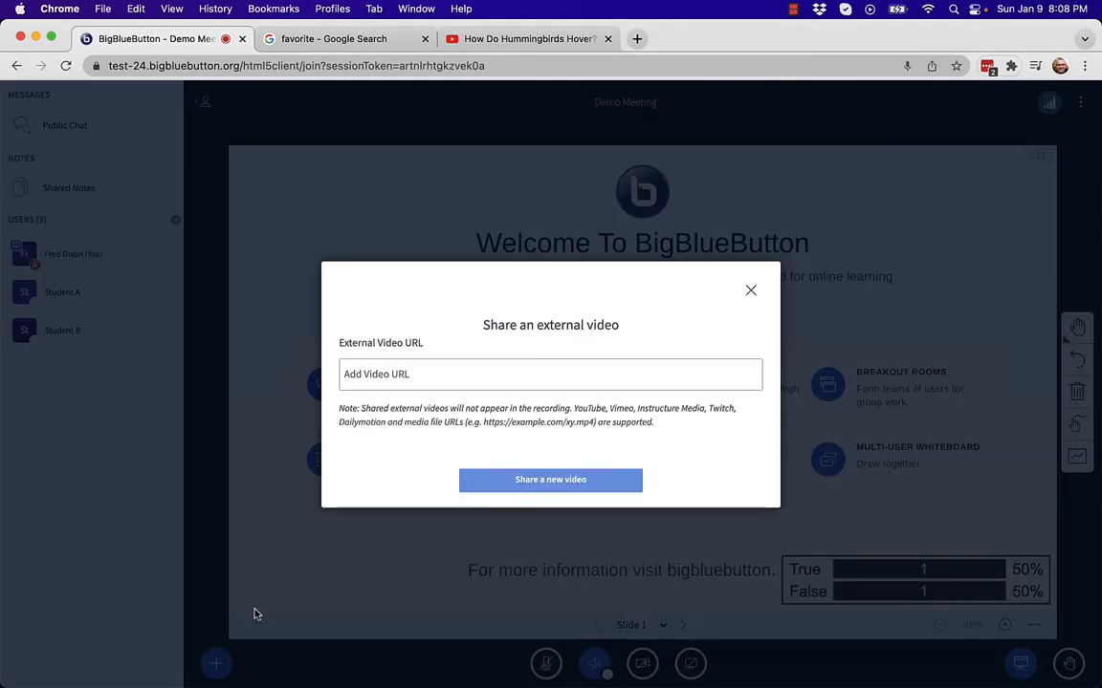
# Share the YouTube hummingbird video and seek ahead to about 5:18.
pyautogui.click(550, 478)
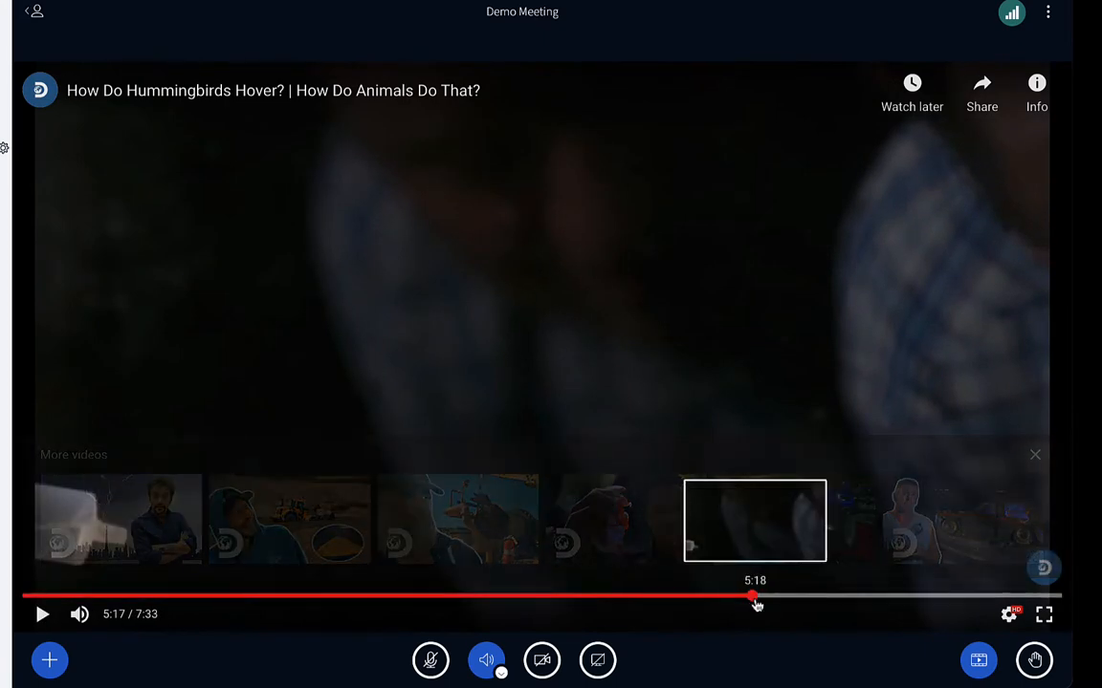
pyautogui.moveTo(753, 600); pyautogui.dragTo(913, 600)
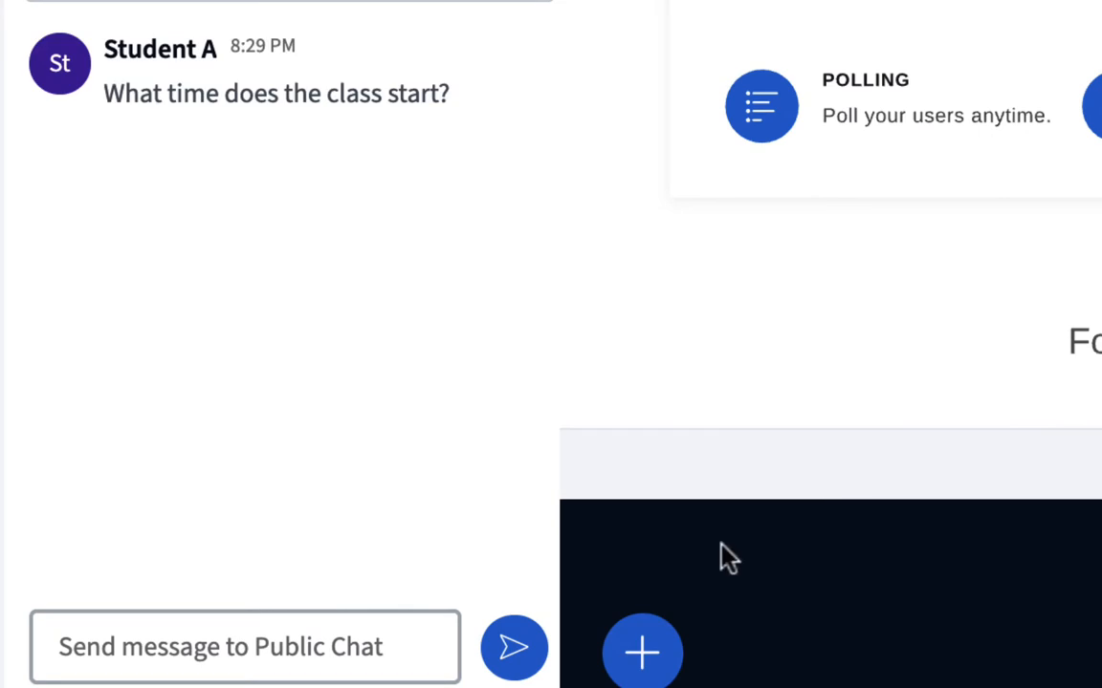
# Reply '7:' in Public Chat to the student's question about class start time.
pyautogui.write('7:')
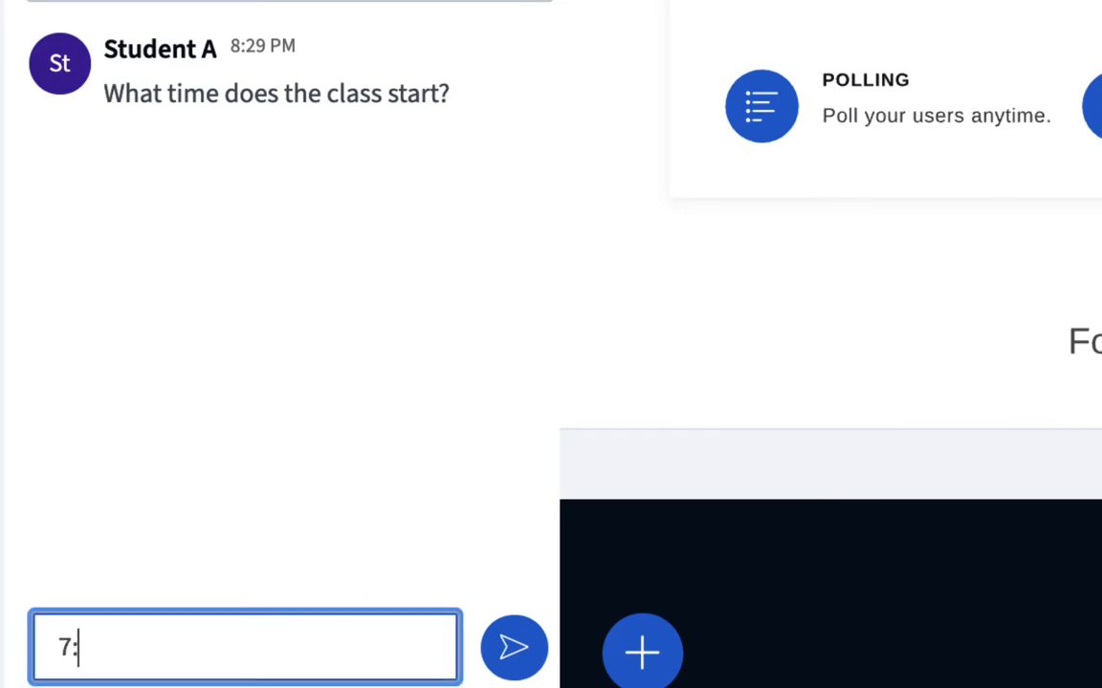
pyautogui.click(515, 646)
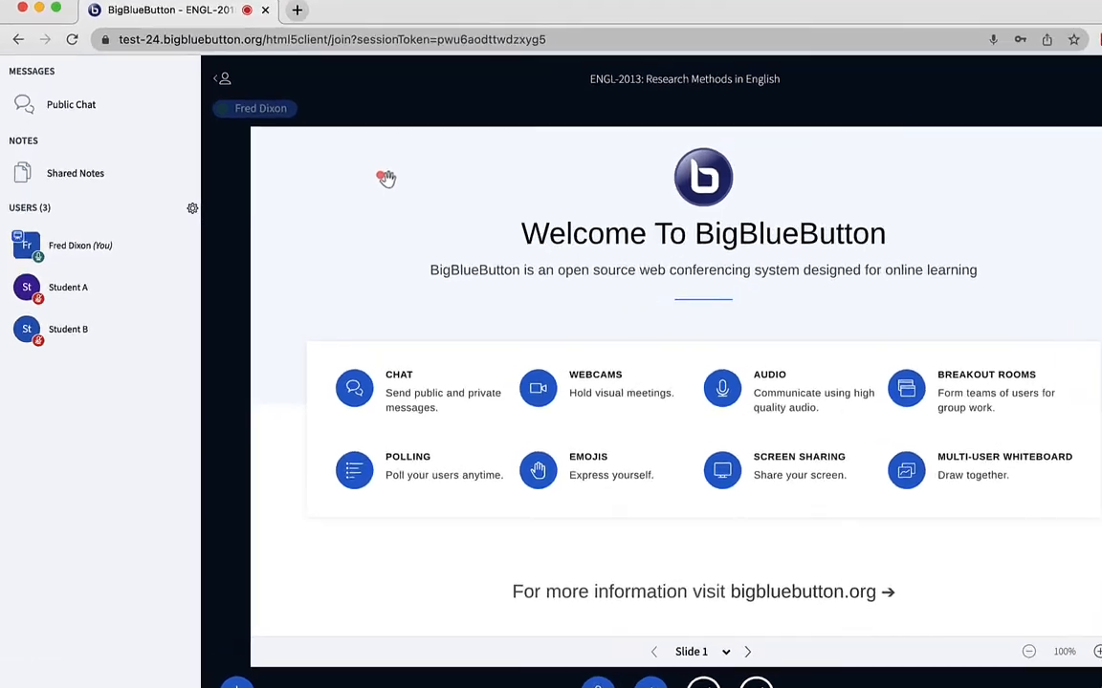
# Open the Learning Analytics Dashboard from the Users gear menu for ENGL-2013.
pyautogui.click(191, 207)
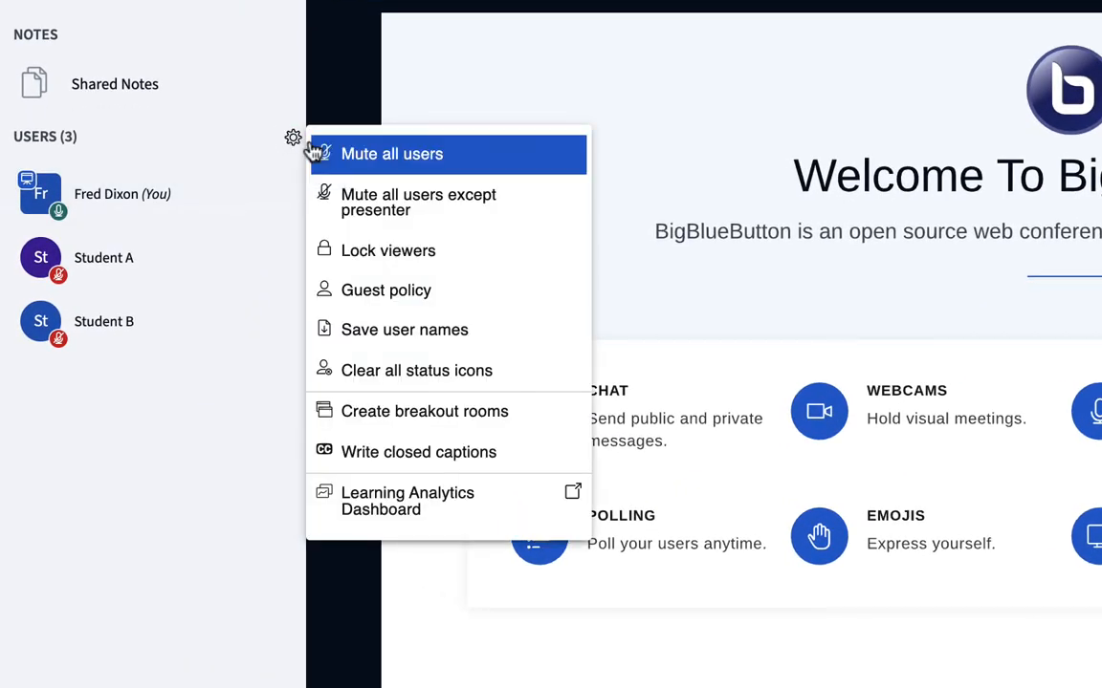
pyautogui.moveTo(495, 501)
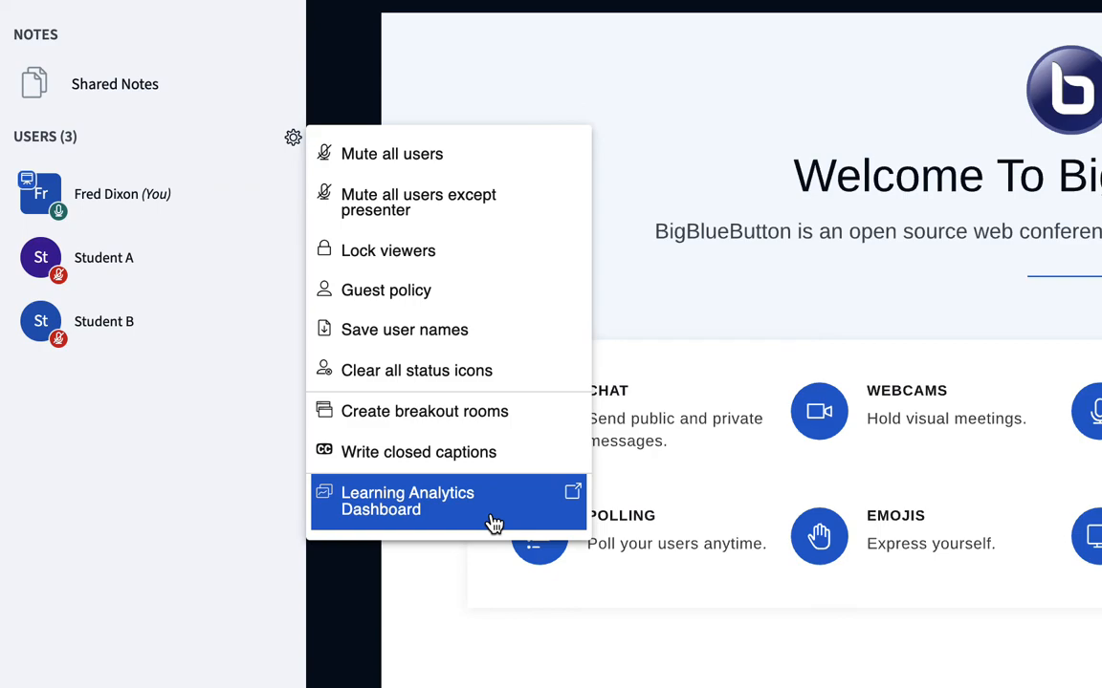
pyautogui.click(406, 501)
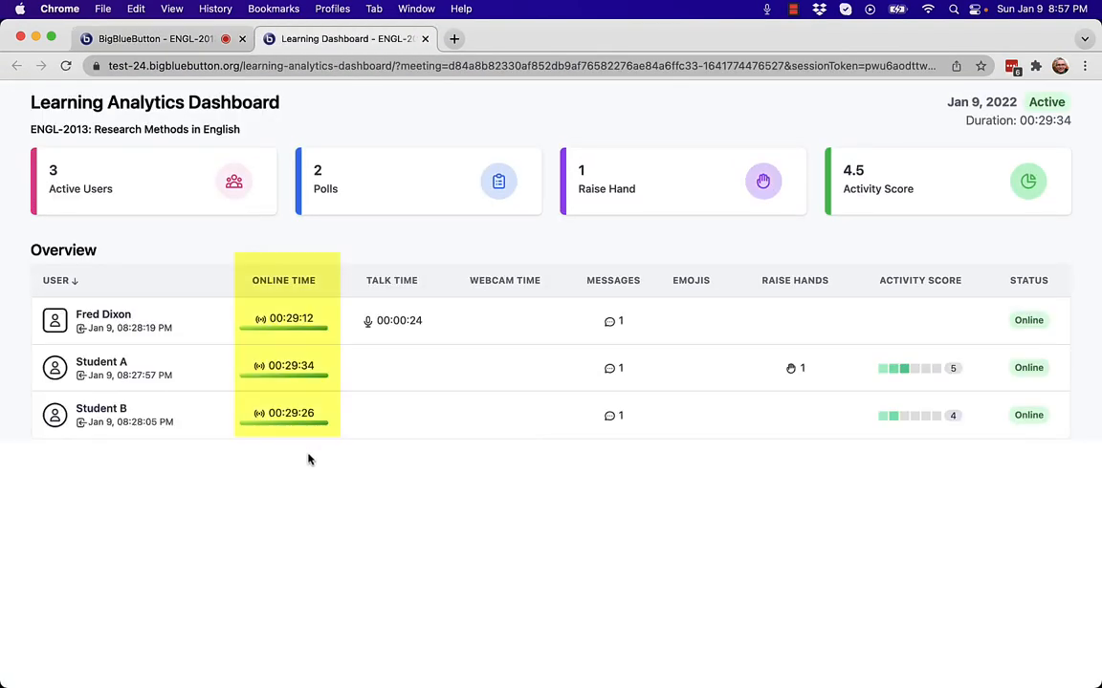
pyautogui.moveTo(329, 444)
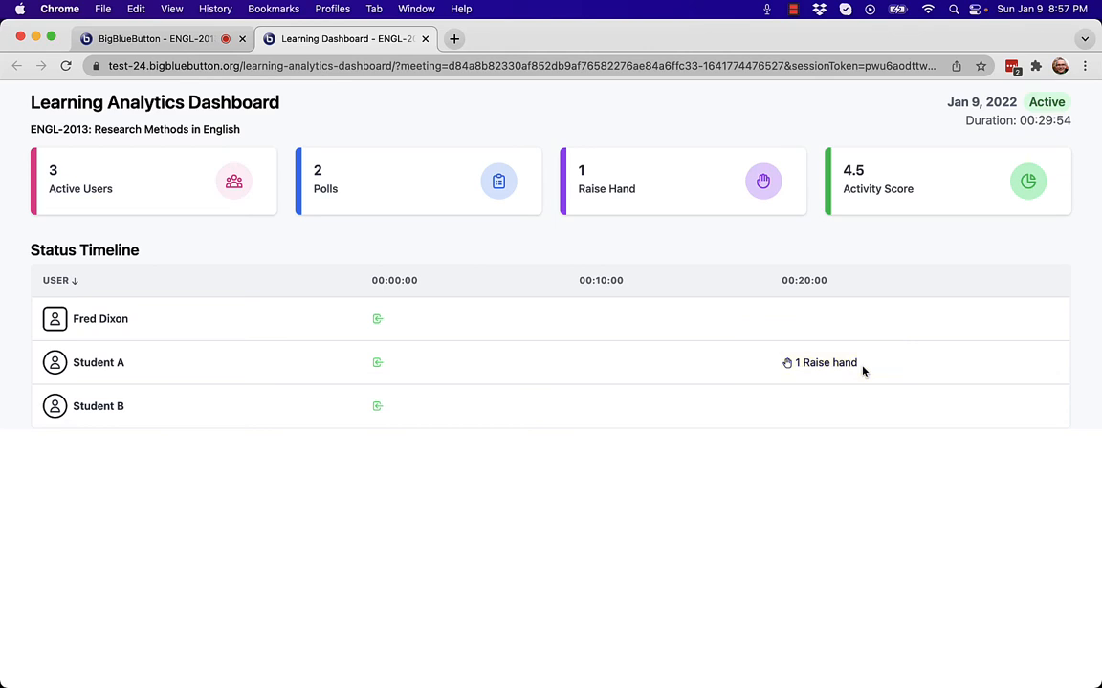
pyautogui.moveTo(526, 199)
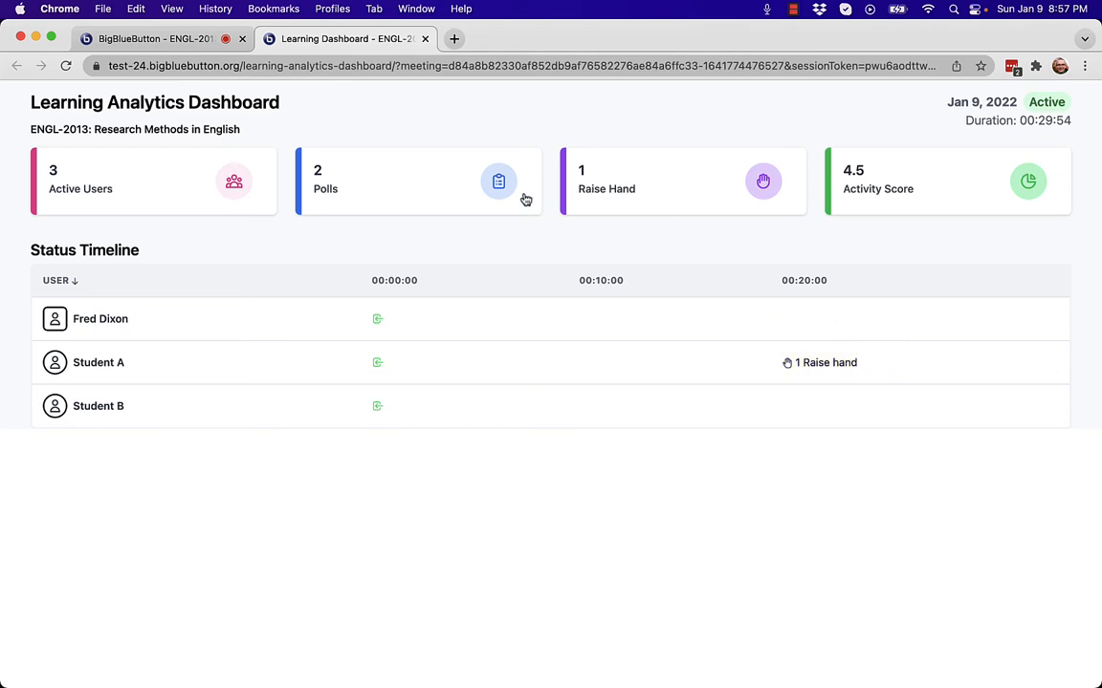